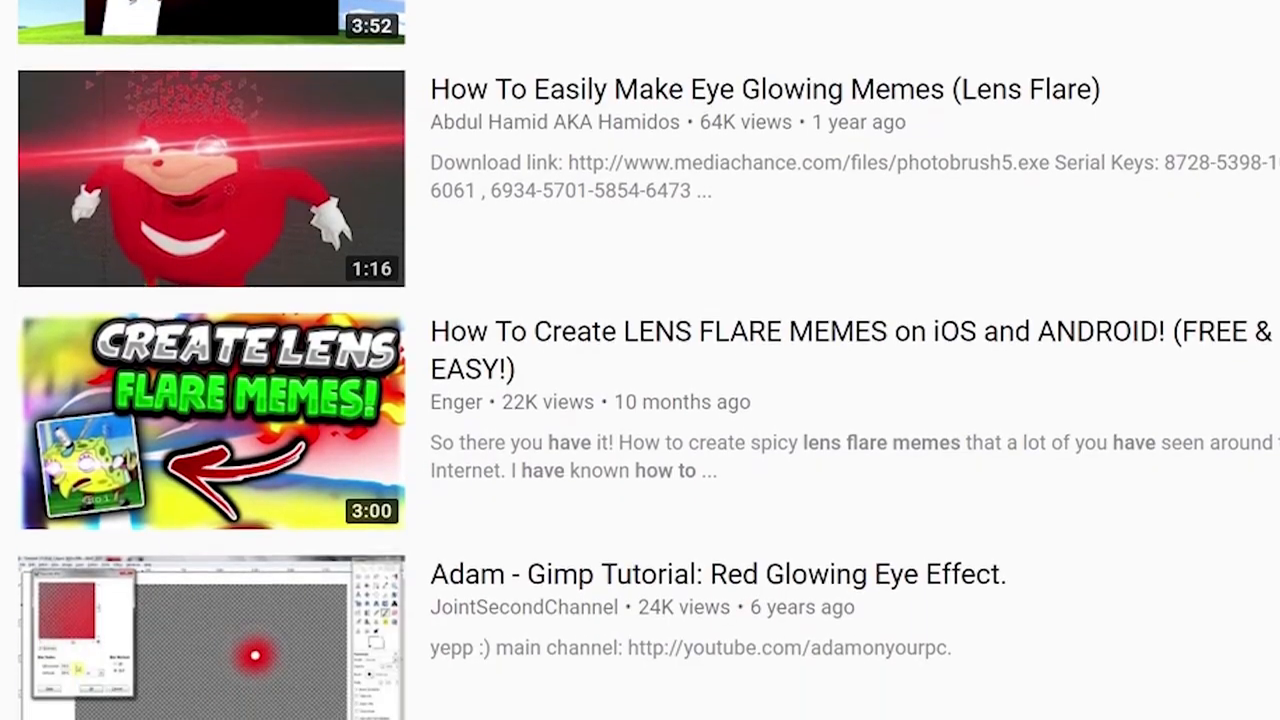
Scroll through the YouTube results for lens-flare glowing-eye meme tutorials
scroll("down", 3)
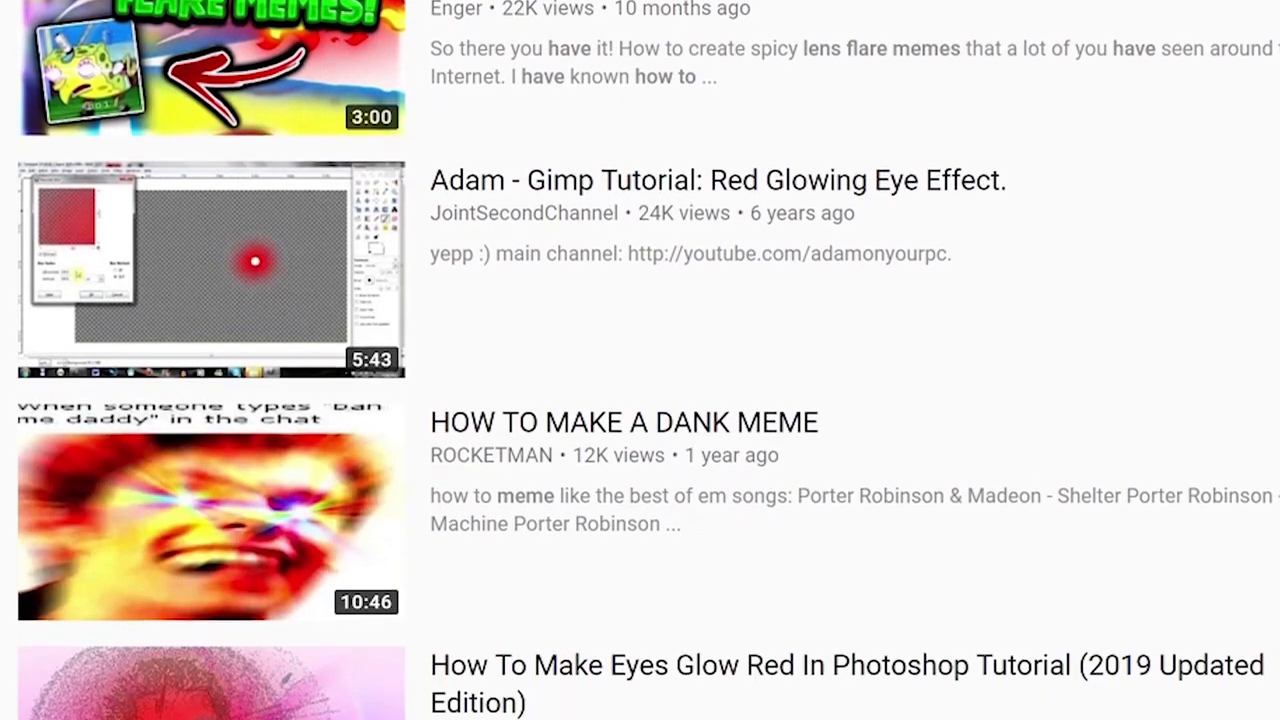
scroll("down", 3)
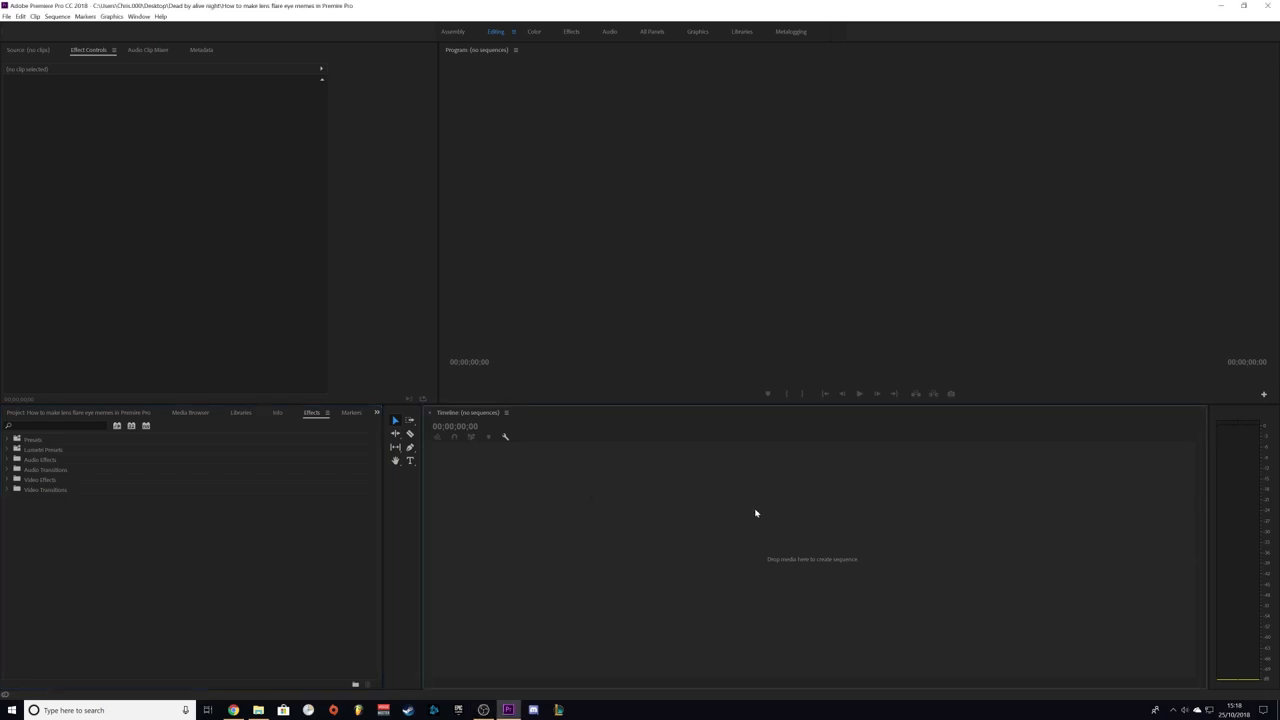
mouse_move(371, 246)
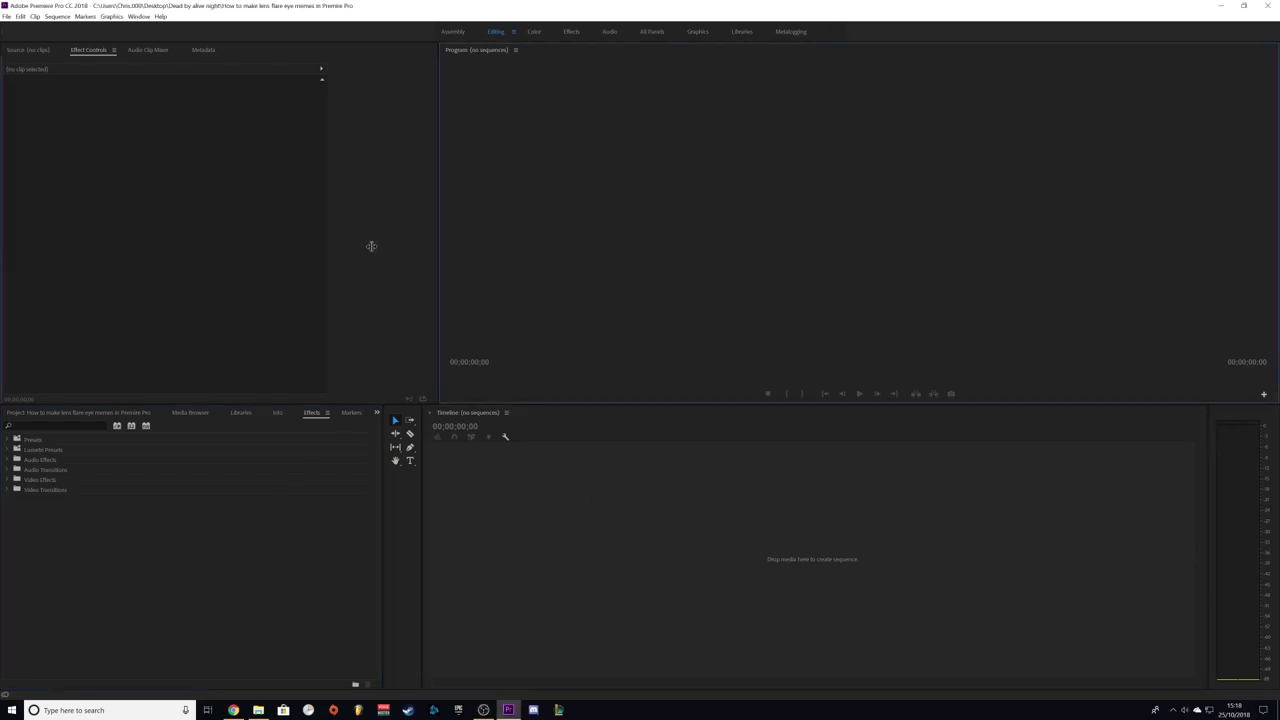
mouse_move(474, 305)
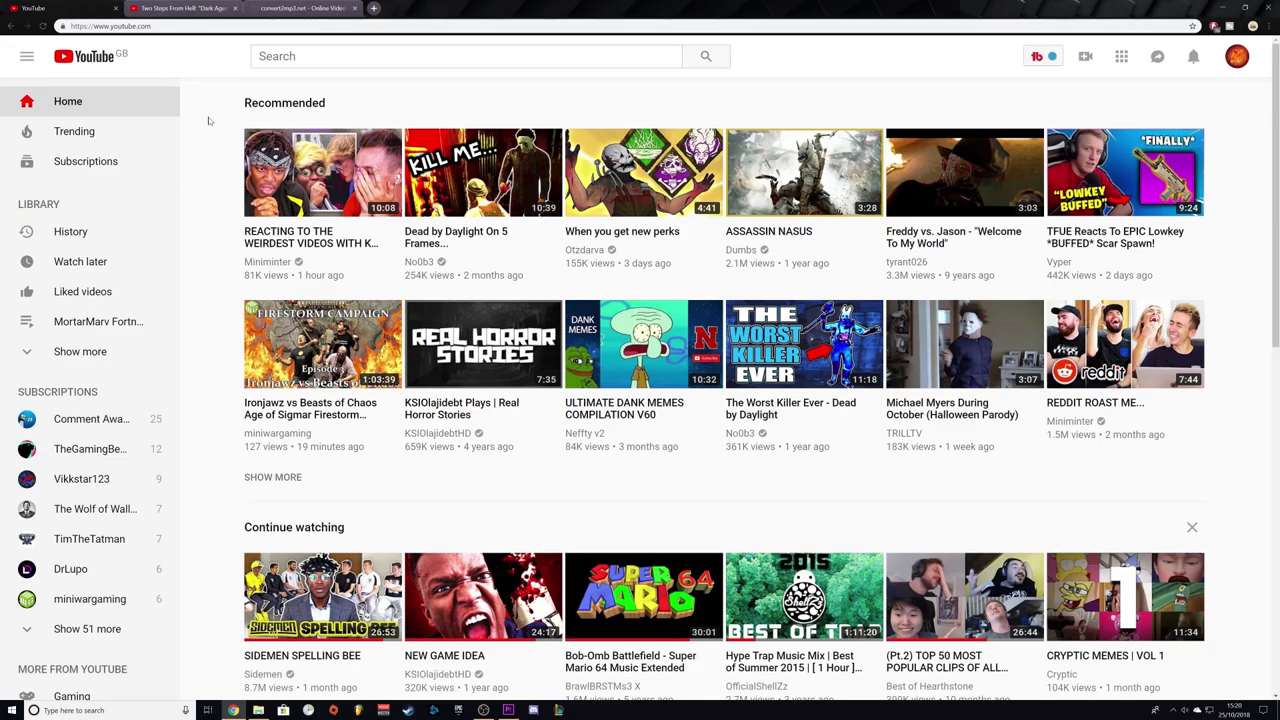
Search YouTube for 'its wednesday my dudes' to find the Vine video
left_click(465, 56)
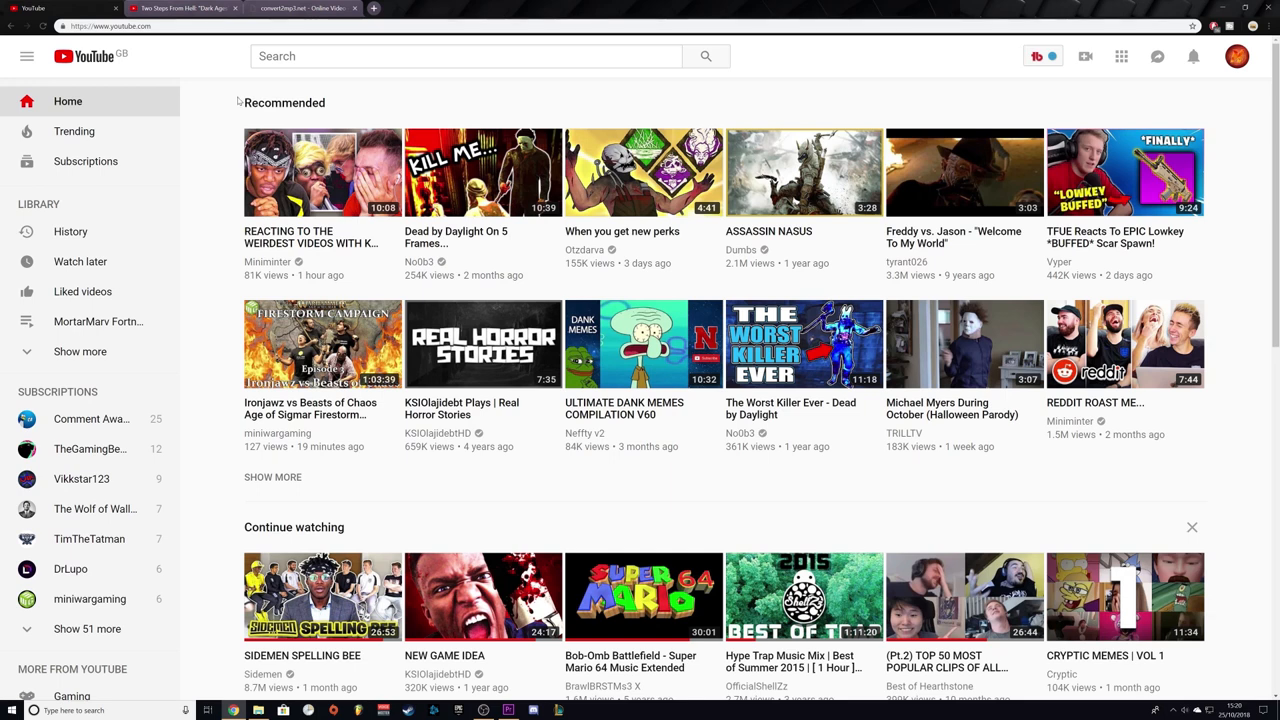
left_click(465, 56)
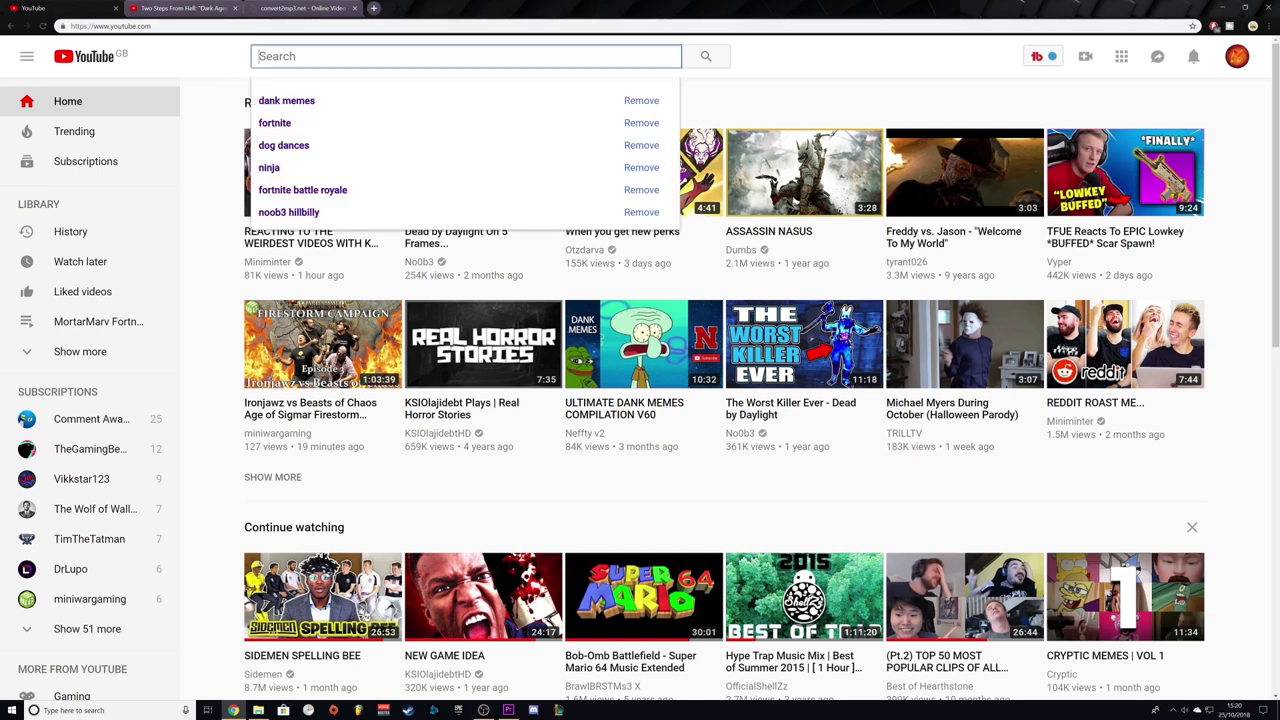
type("i")
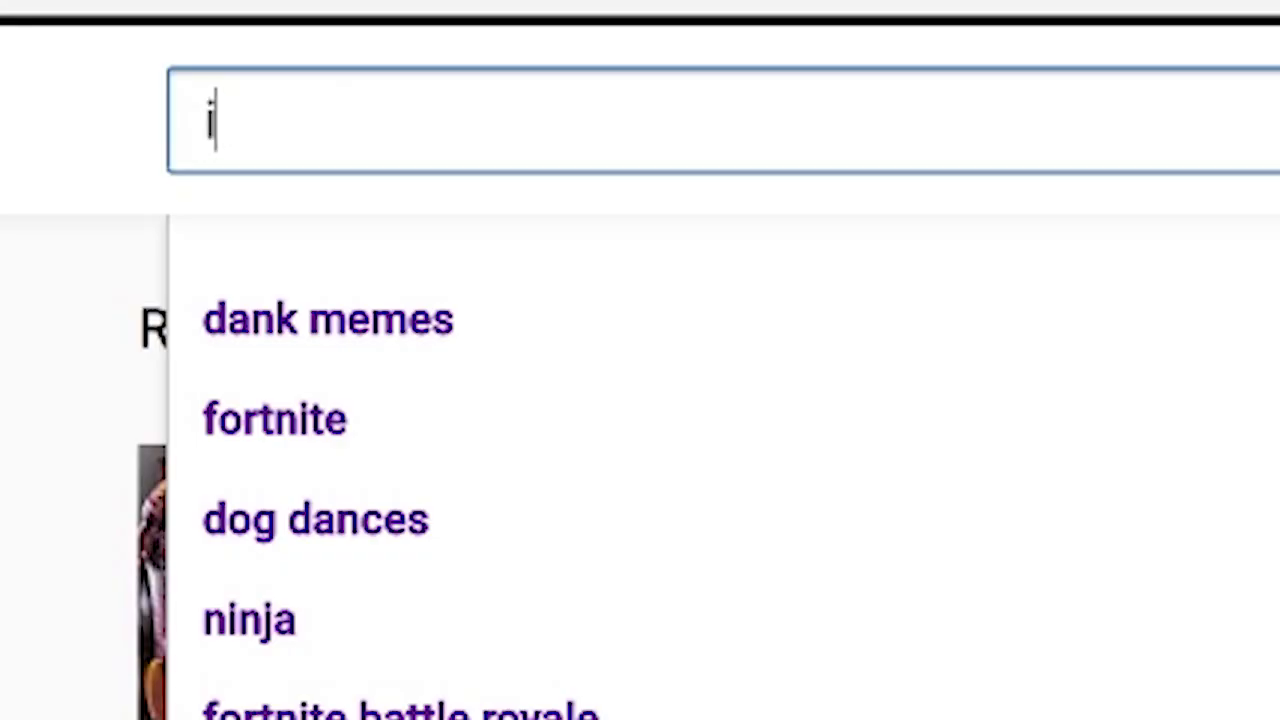
type("ts wednesday my dudes")
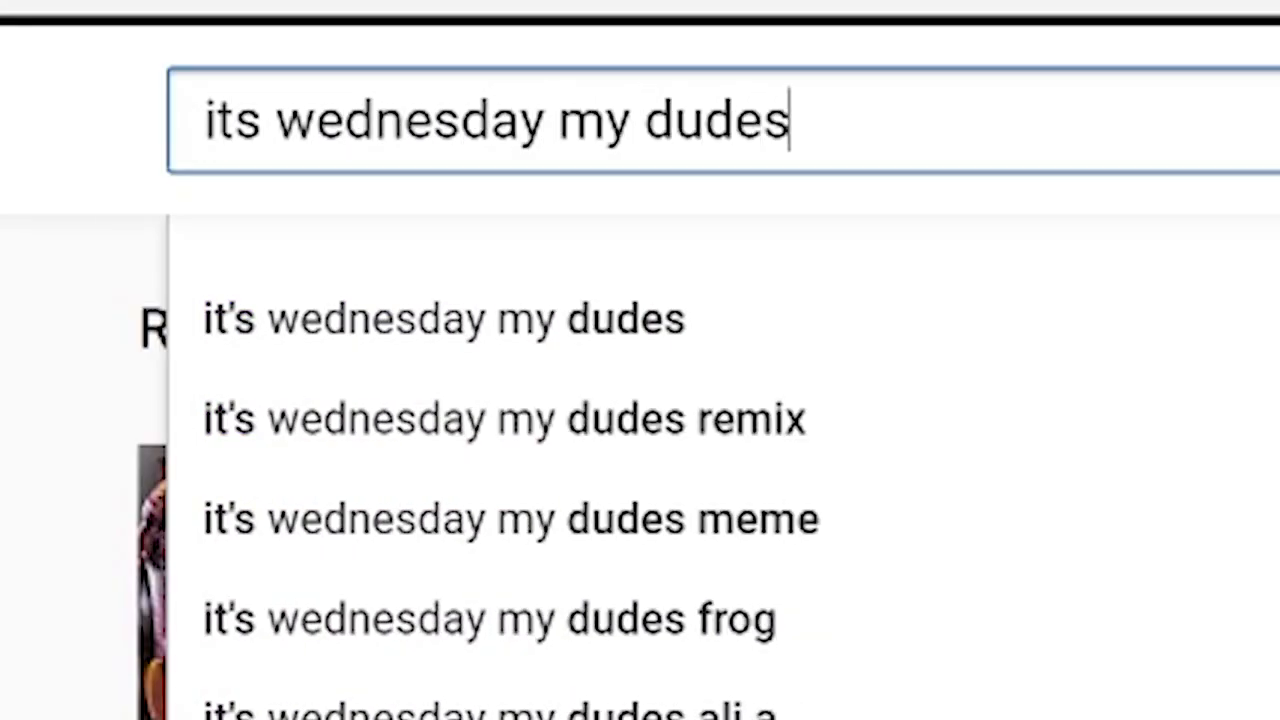
key("Enter")
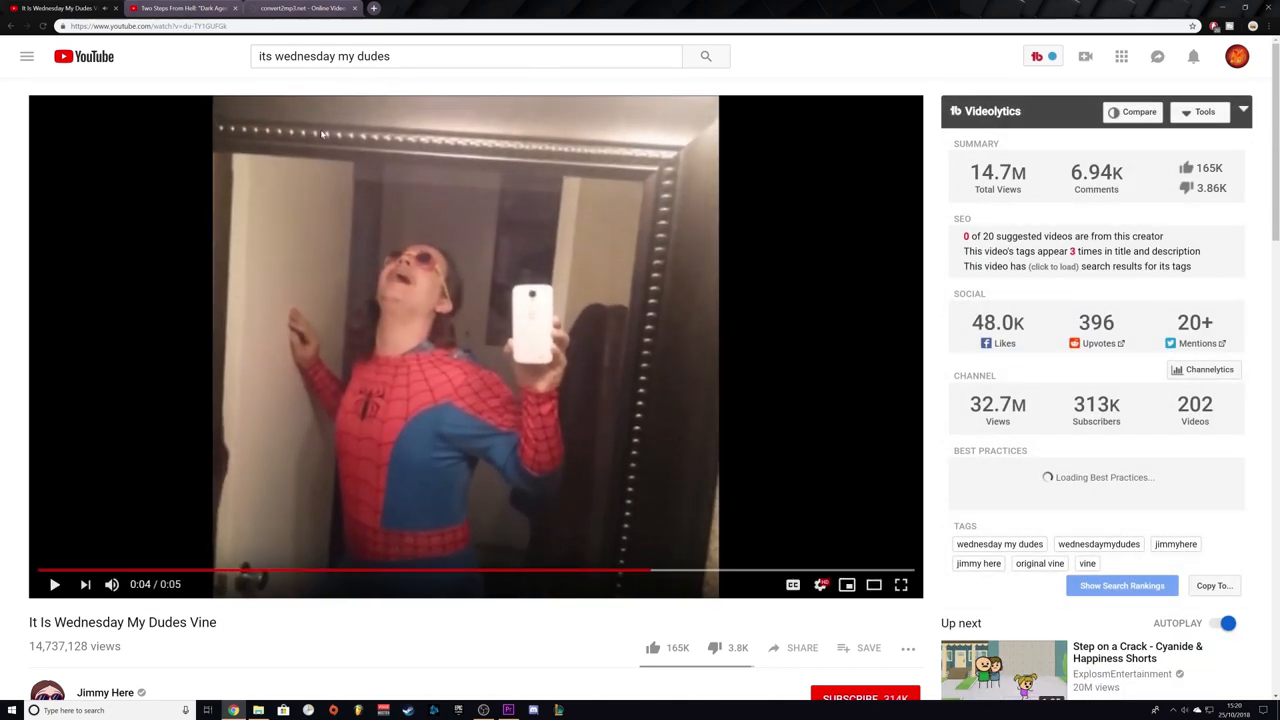
Download the finished Wednesday conversion from convert2mp3.net
left_click(300, 8)
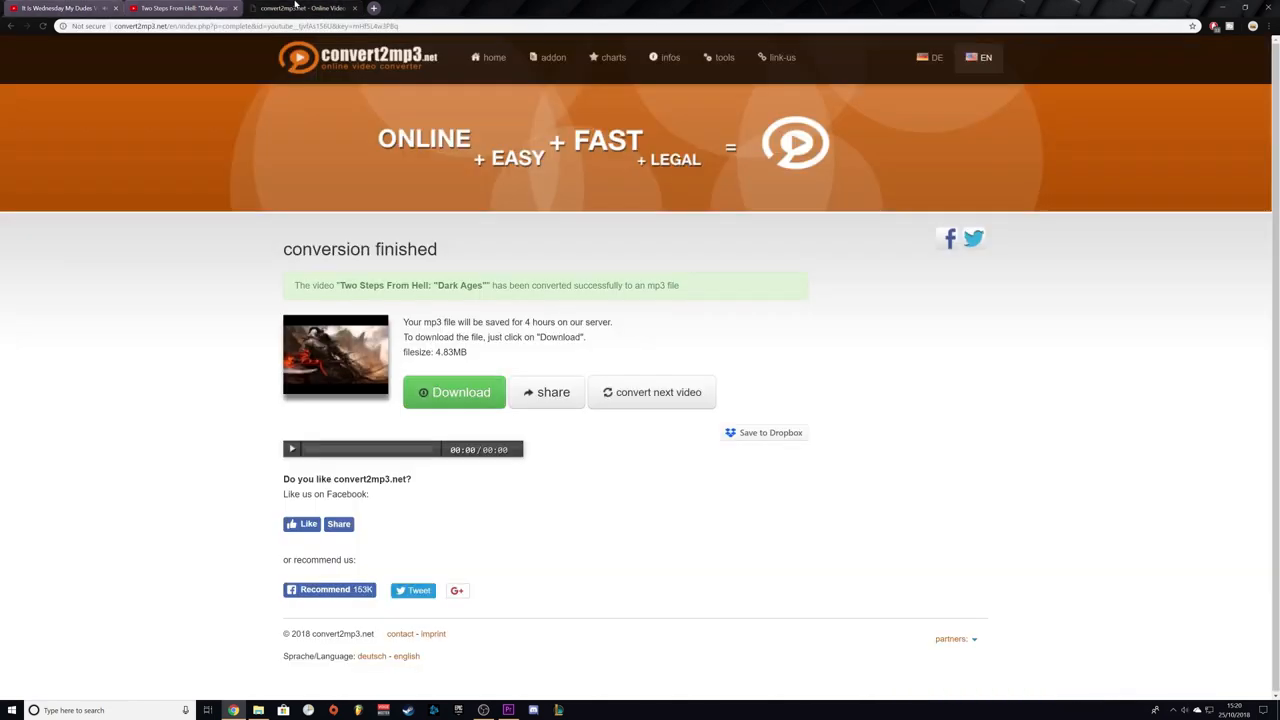
left_click(493, 57)
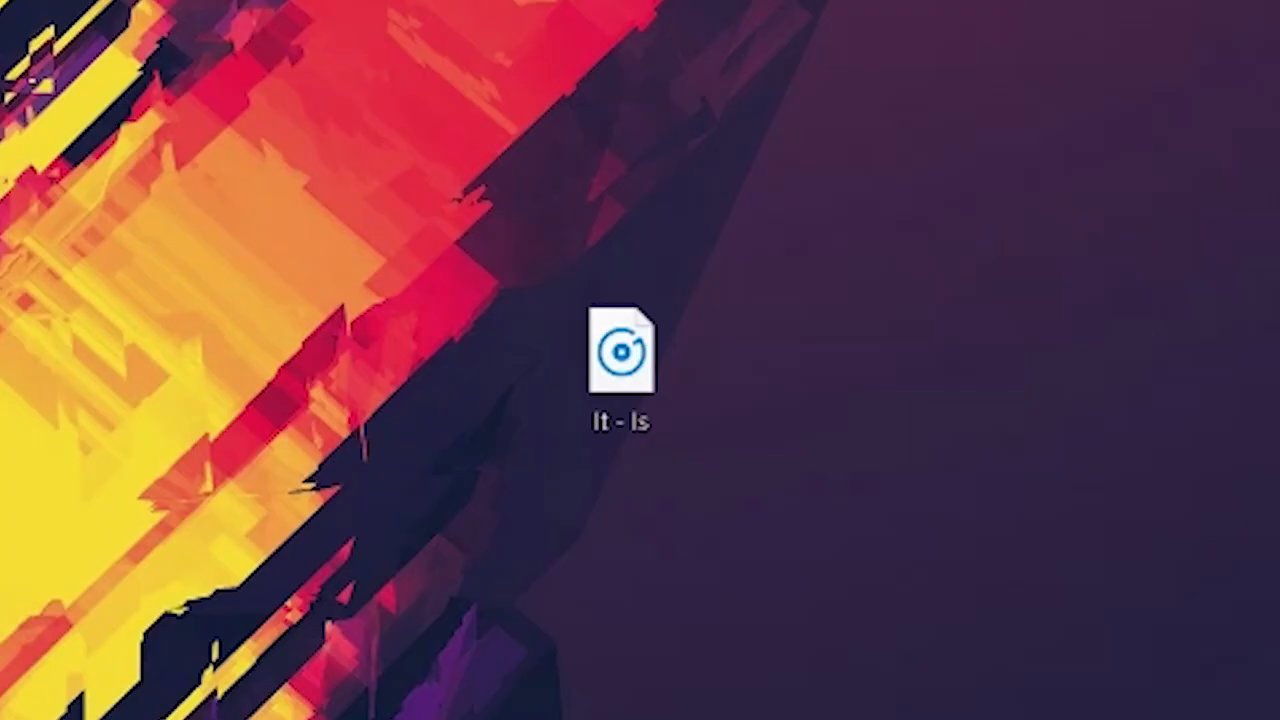
Open the downloaded 'It - Is' clip from the desktop into Premiere Pro
left_click(621, 350)
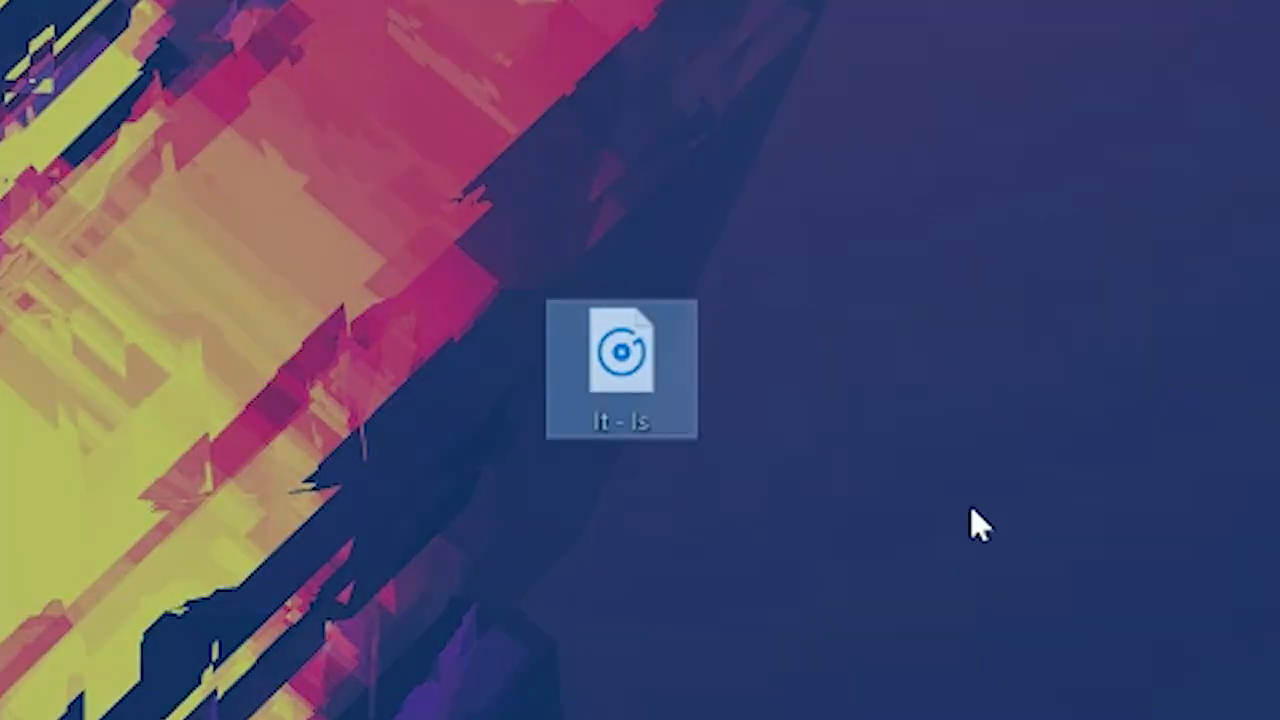
double_click(621, 360)
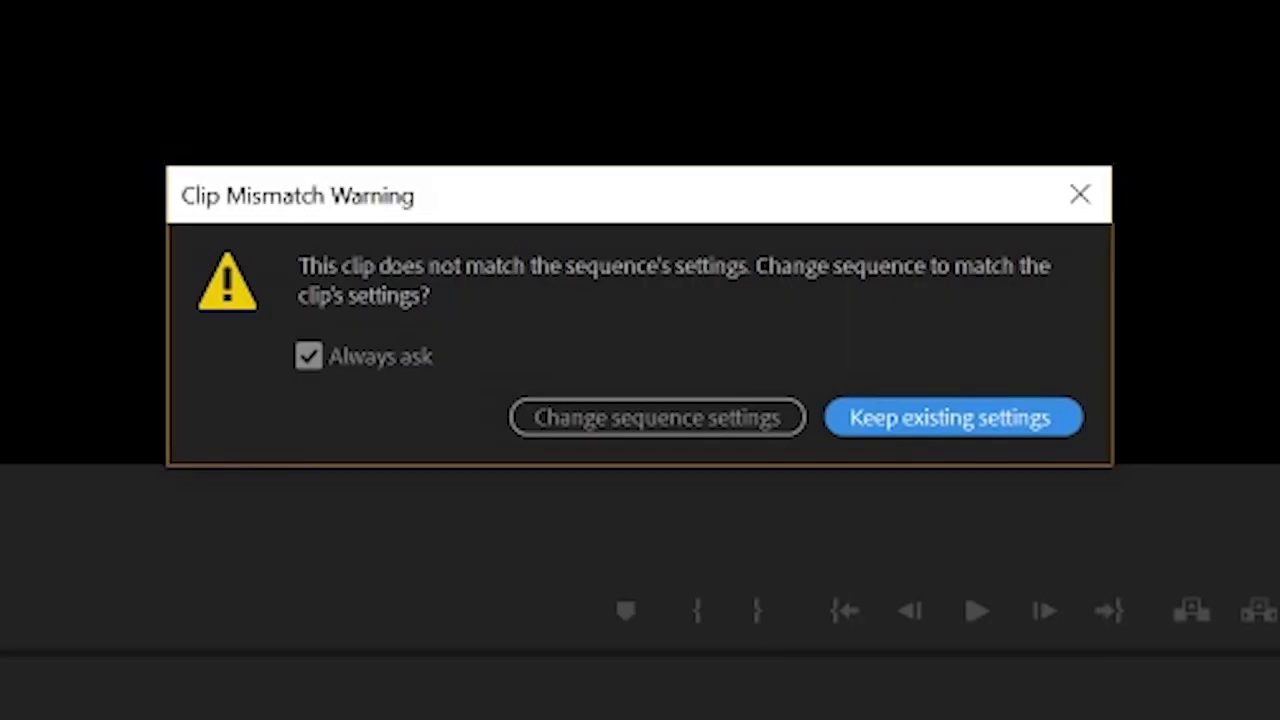
Choose a sequence-settings option in the Clip Mismatch Warning to place the clip
left_click(951, 417)
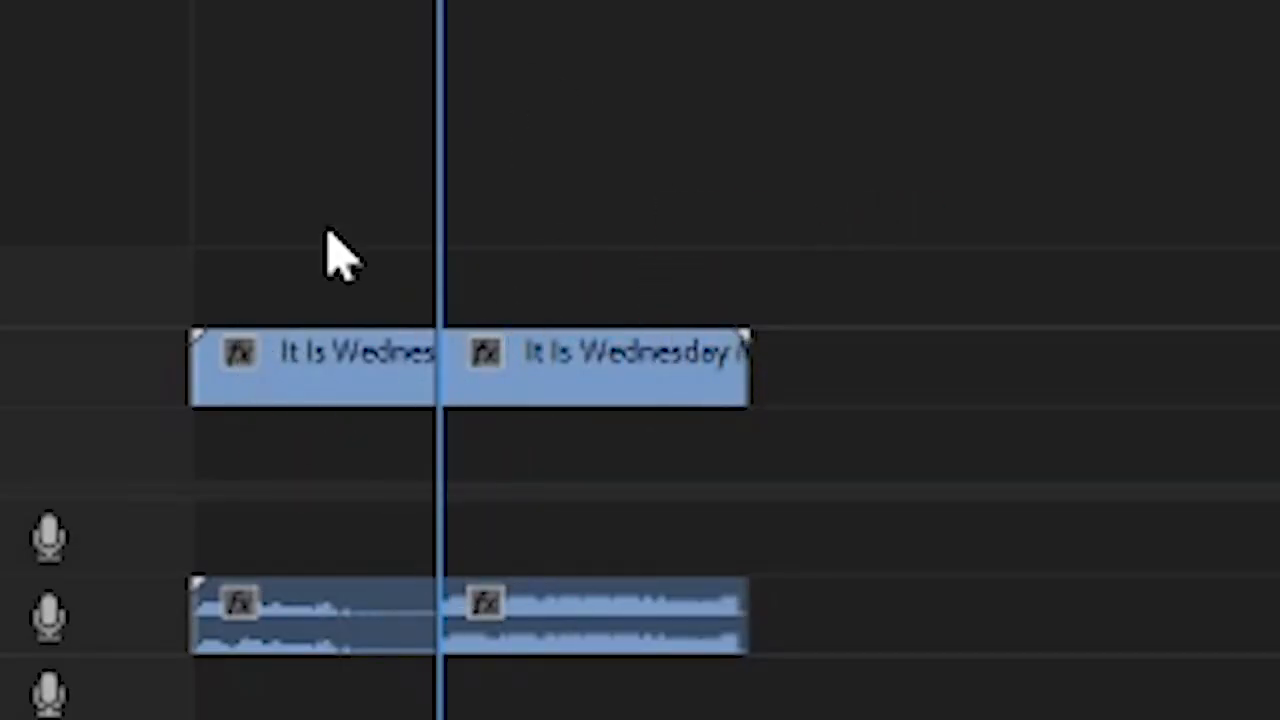
mouse_move(175, 335)
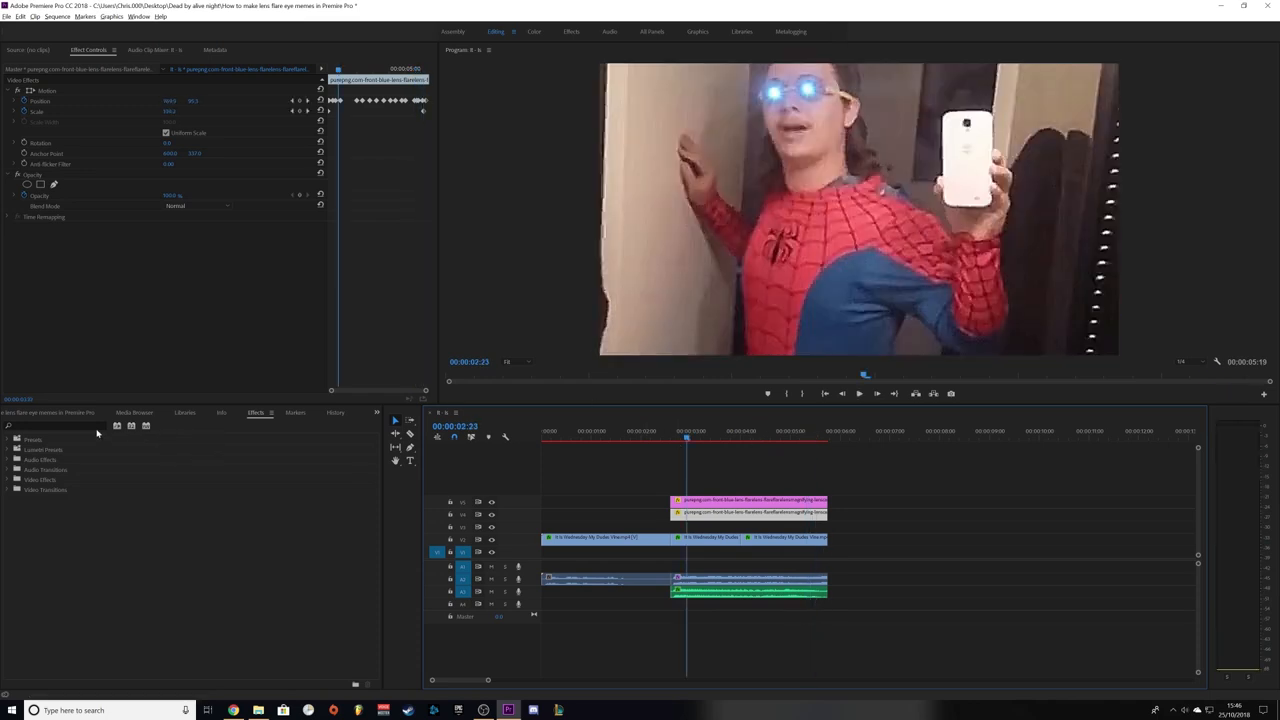
Search the Effects panel for 'sharp' to find the Sharpen effect
type("sharp")
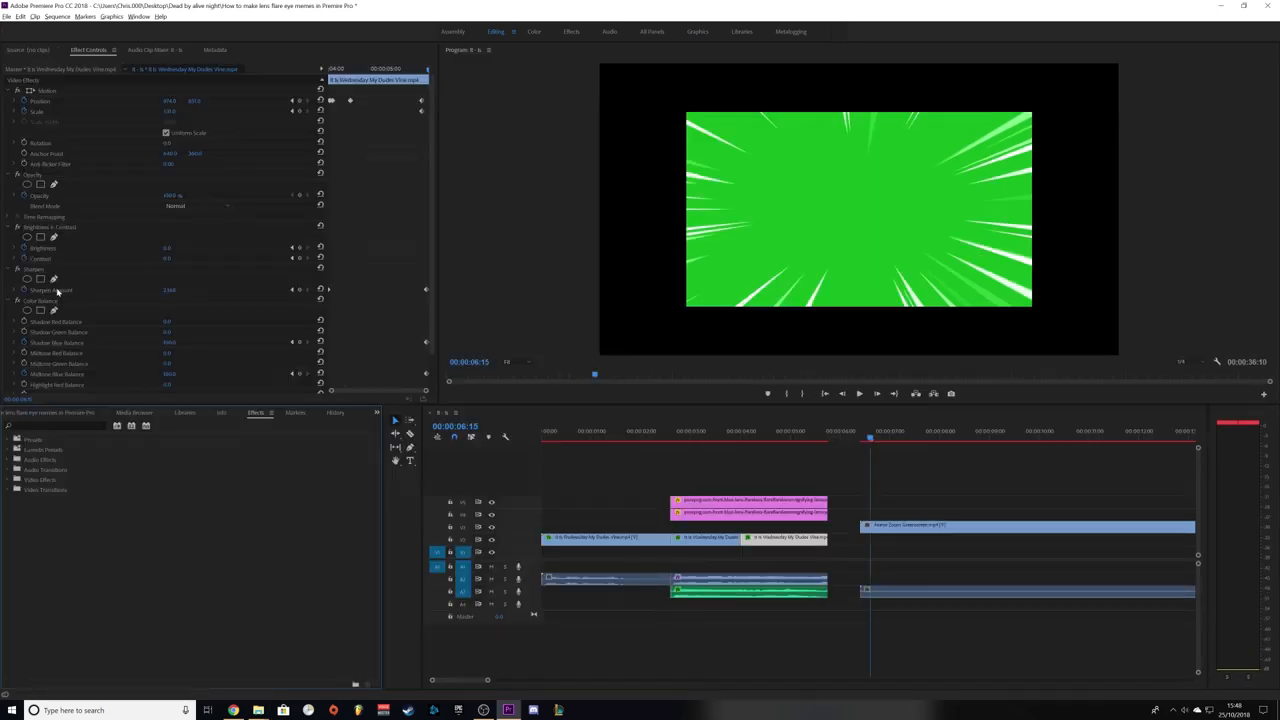
Apply Ultra Key to the anime speed-lines greenscreen clip to key out the green
type("ull")
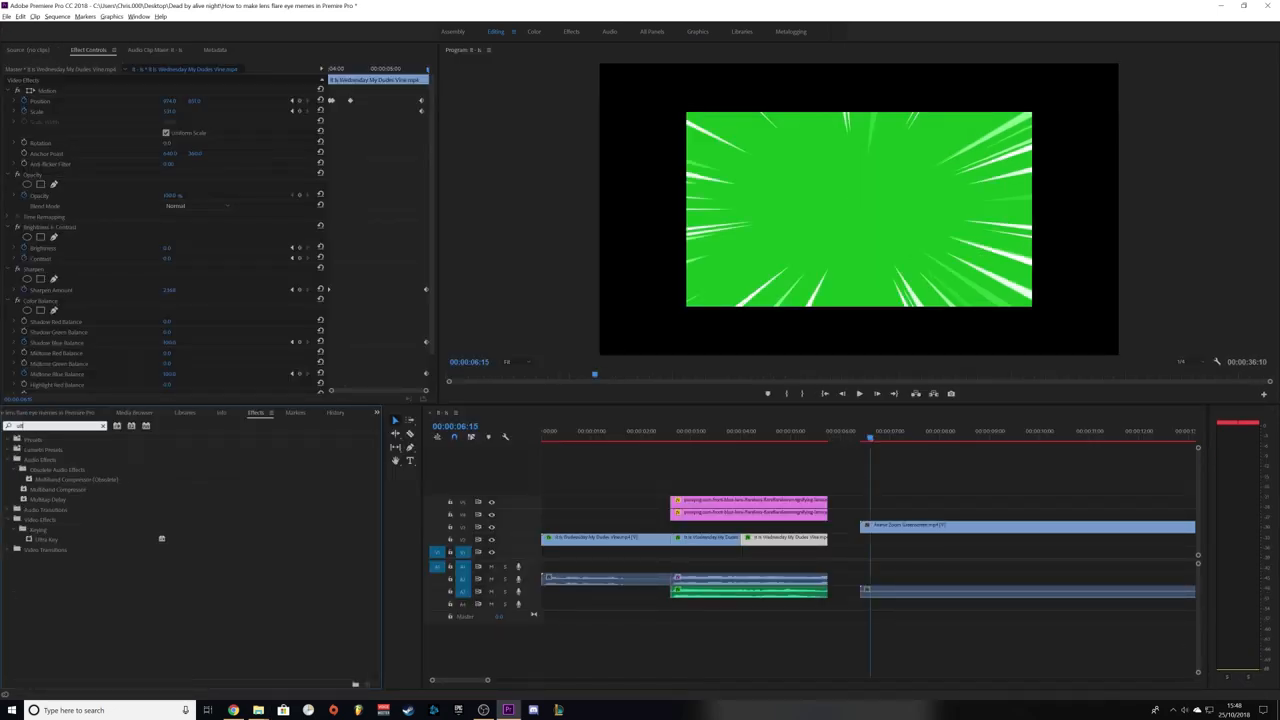
type("ultra")
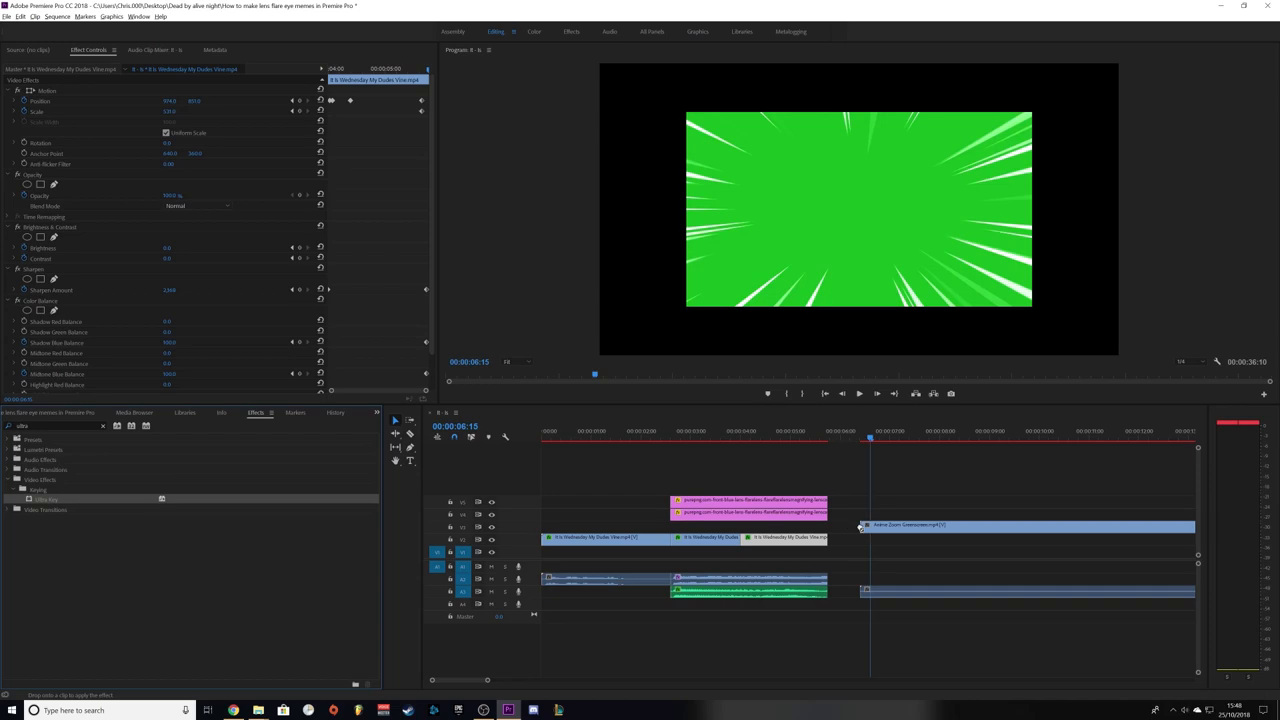
left_click(1000, 525)
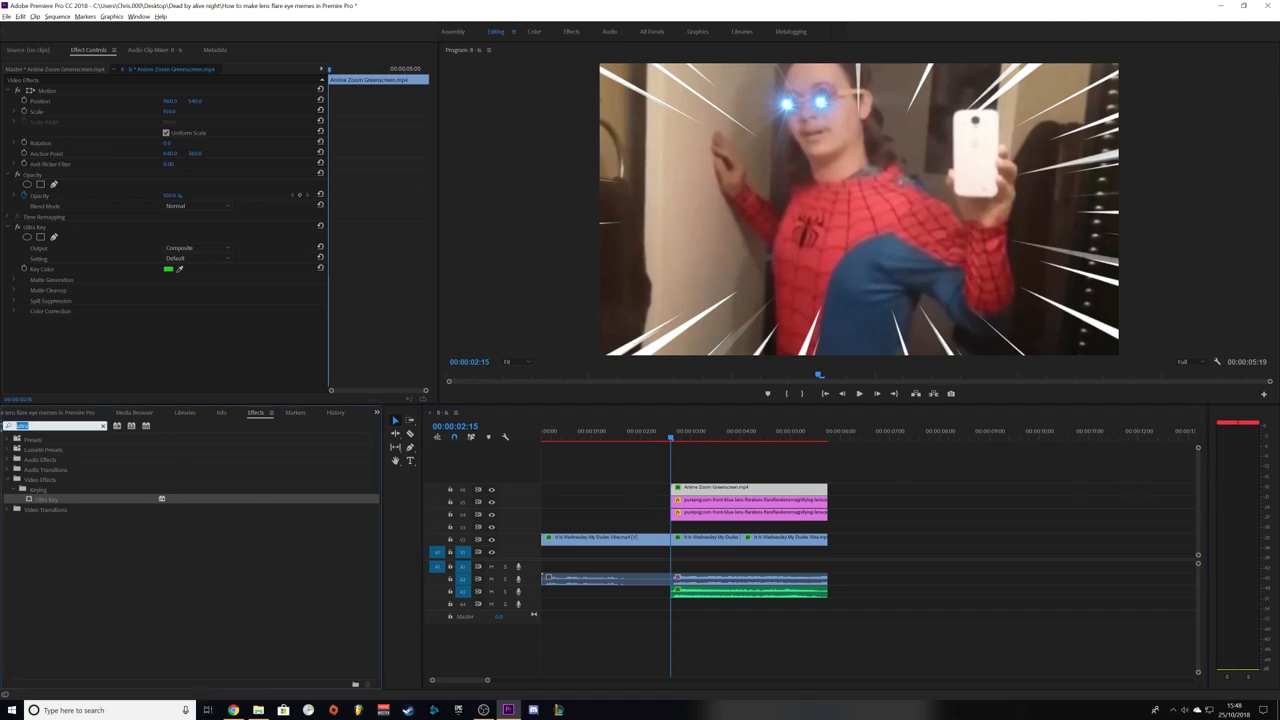
type("co")
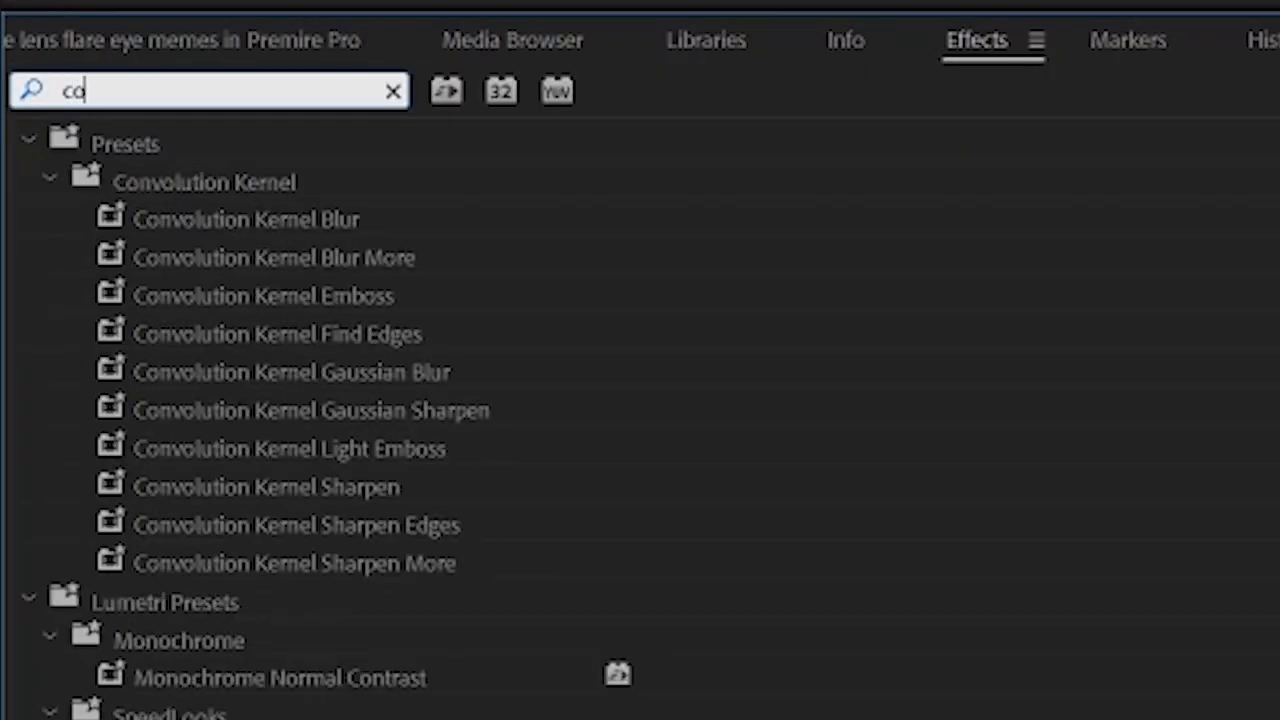